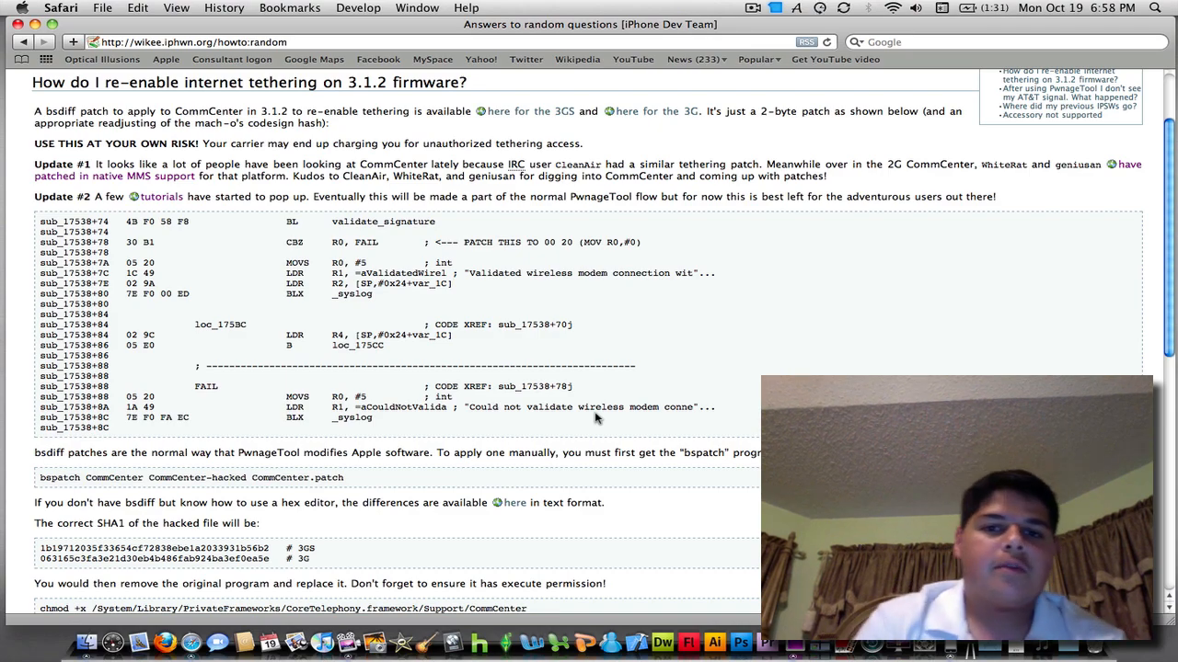
pyautogui.moveTo(530, 110)
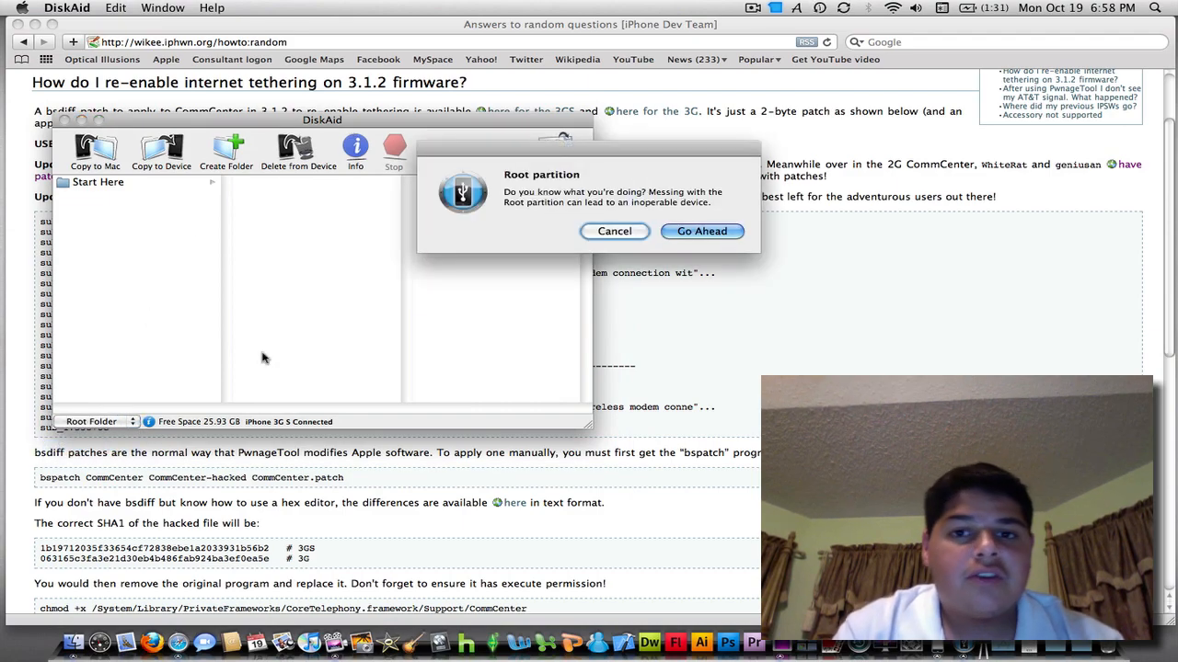
# Step: Enter the root partition and drill into System/Library/PrivateFrameworks/CoreTelephony.framework/Support
pyautogui.click(701, 232)
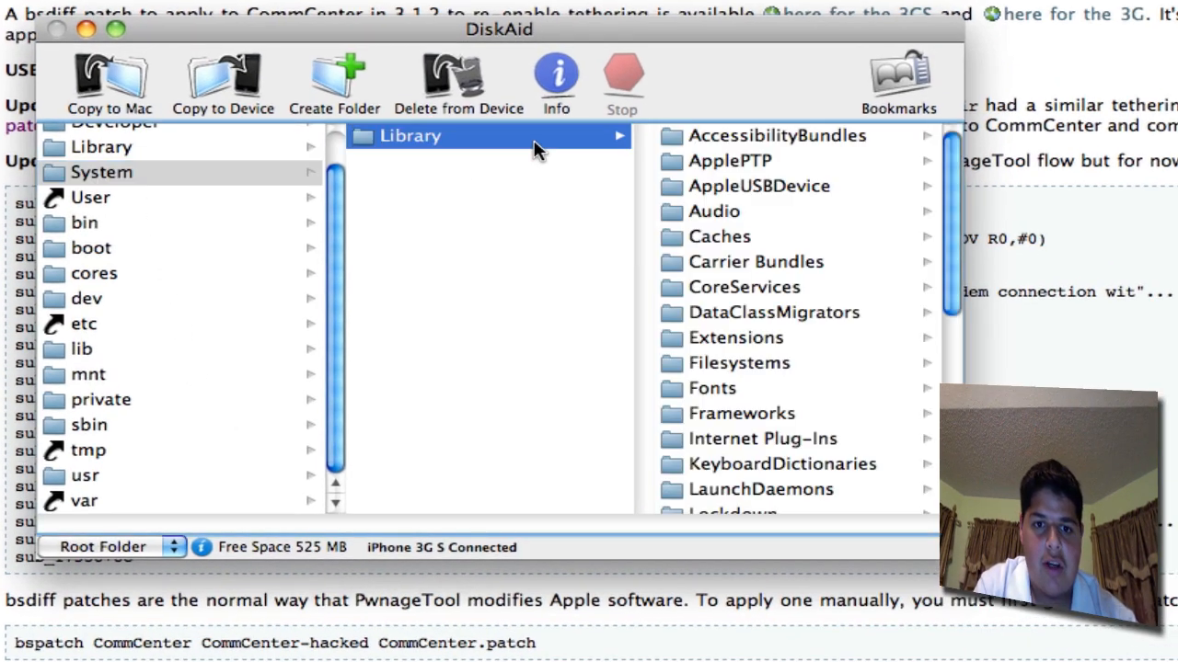
pyautogui.scroll(-3)
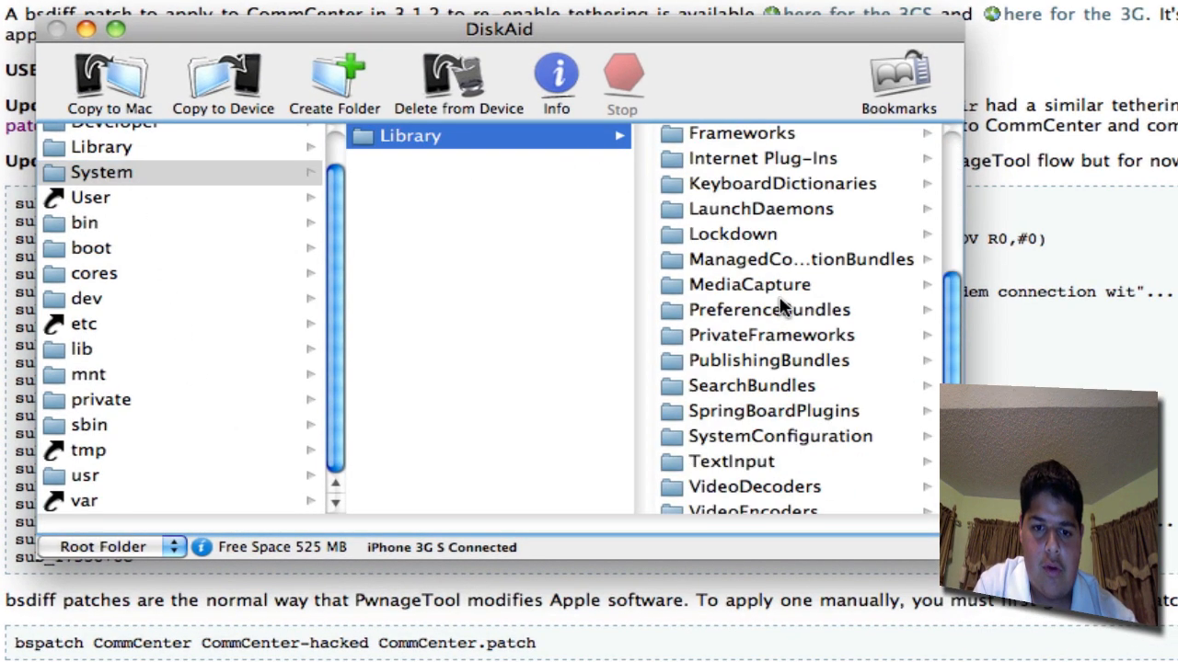
pyautogui.moveTo(797, 342)
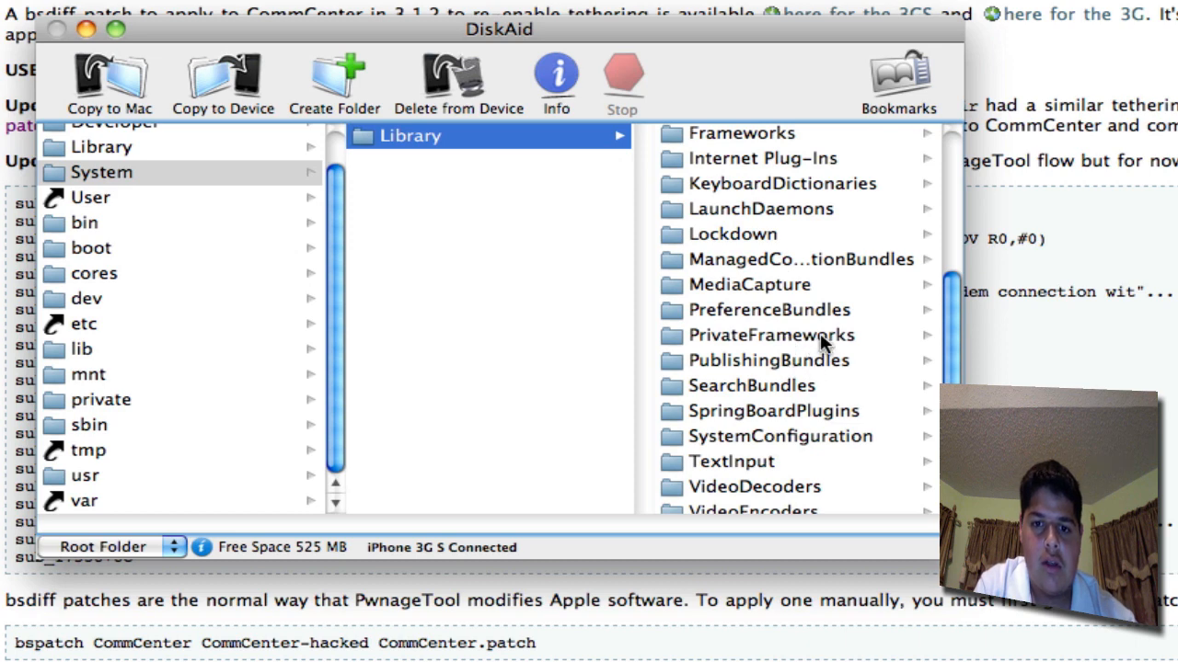
pyautogui.click(754, 335)
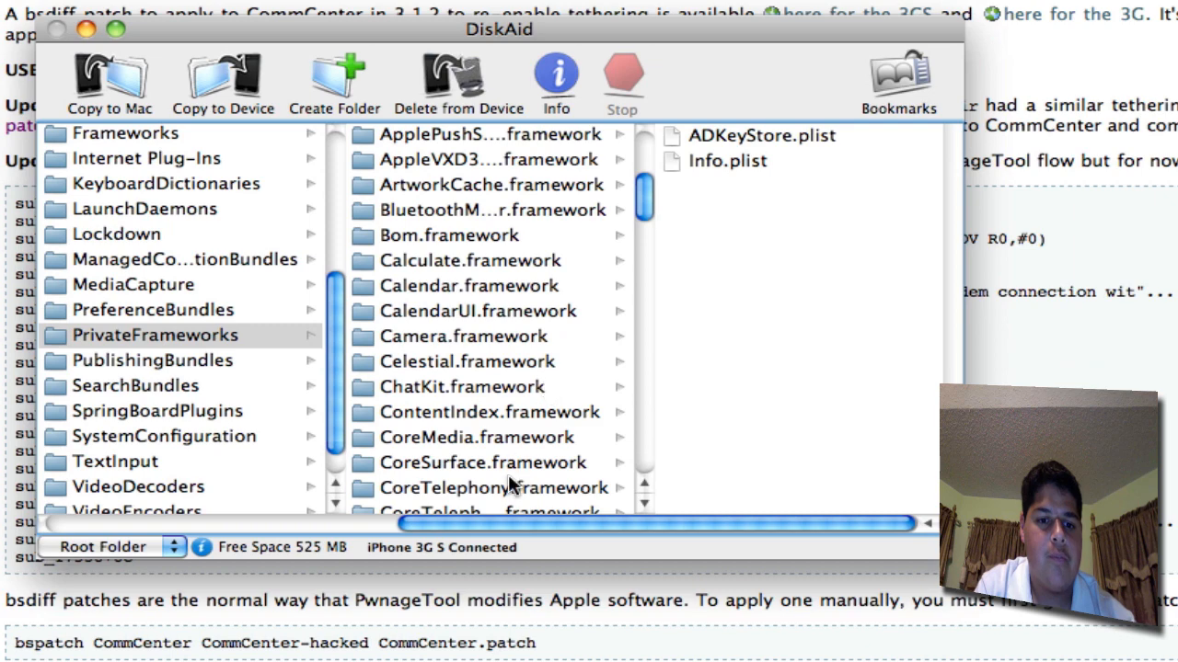
pyautogui.click(478, 488)
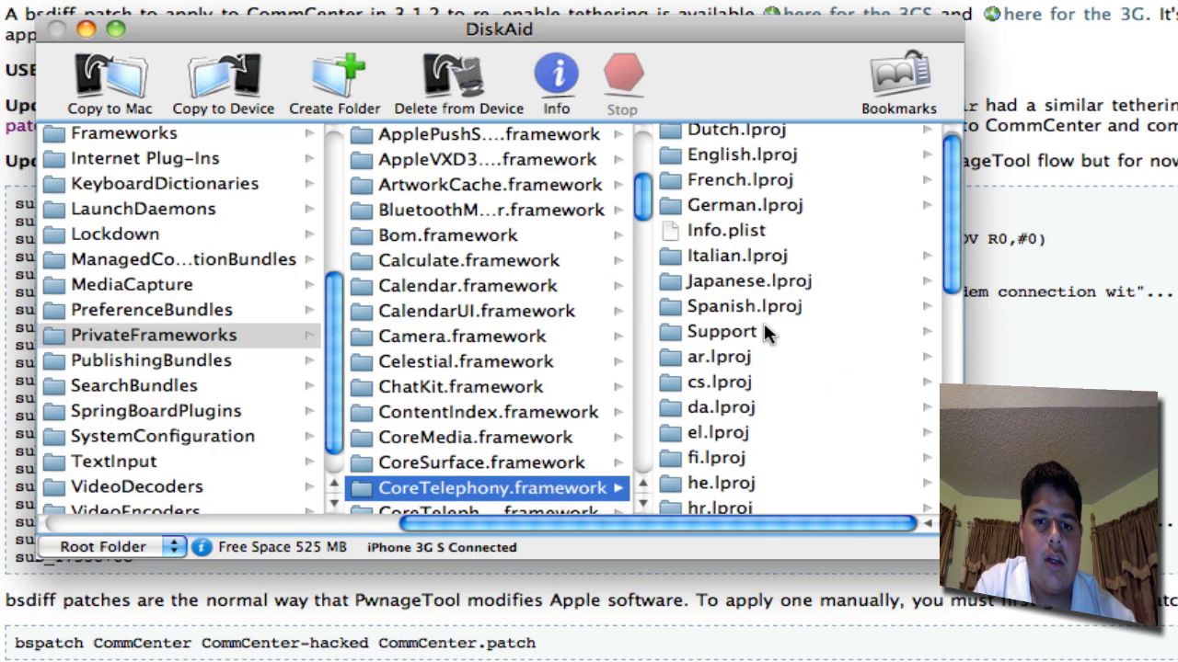
pyautogui.click(724, 331)
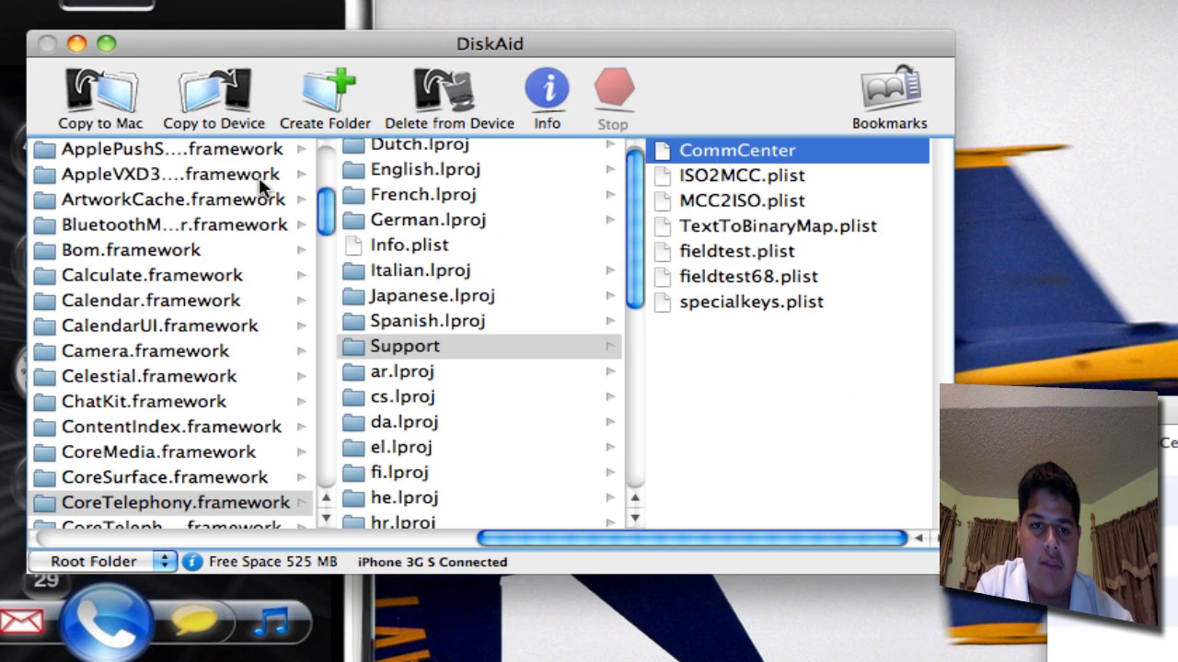
# Step: Copy CommCenter from the iPhone to the Mac Desktop beside CommCenter.patch
pyautogui.rightClick(736, 151)
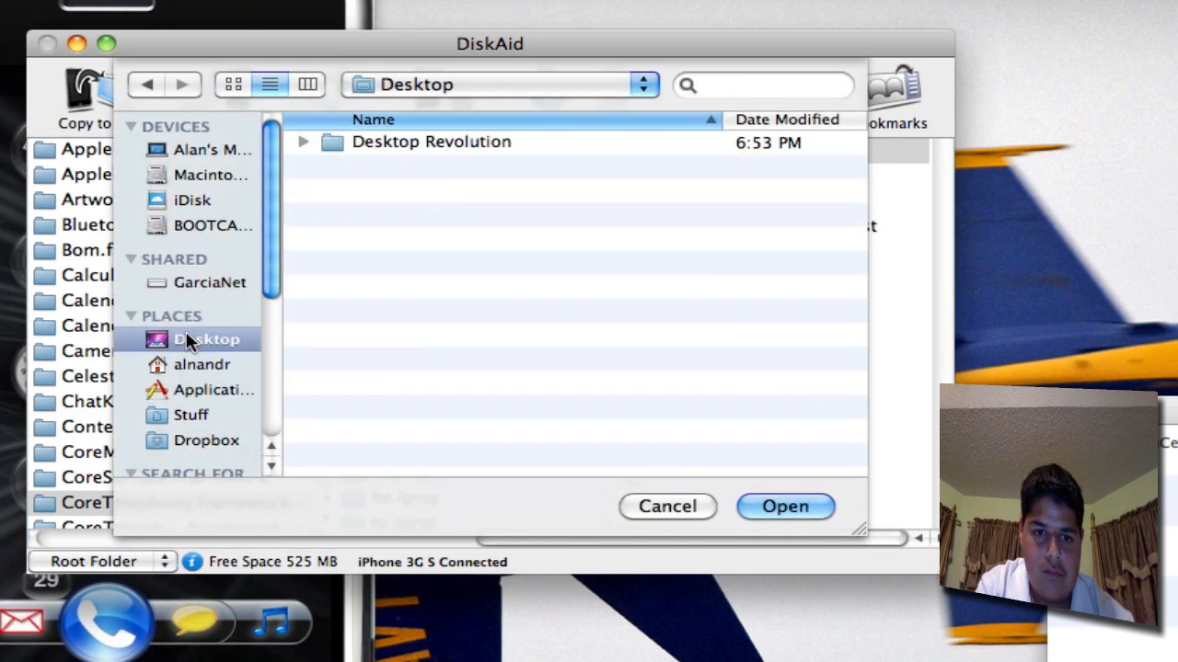
pyautogui.click(784, 507)
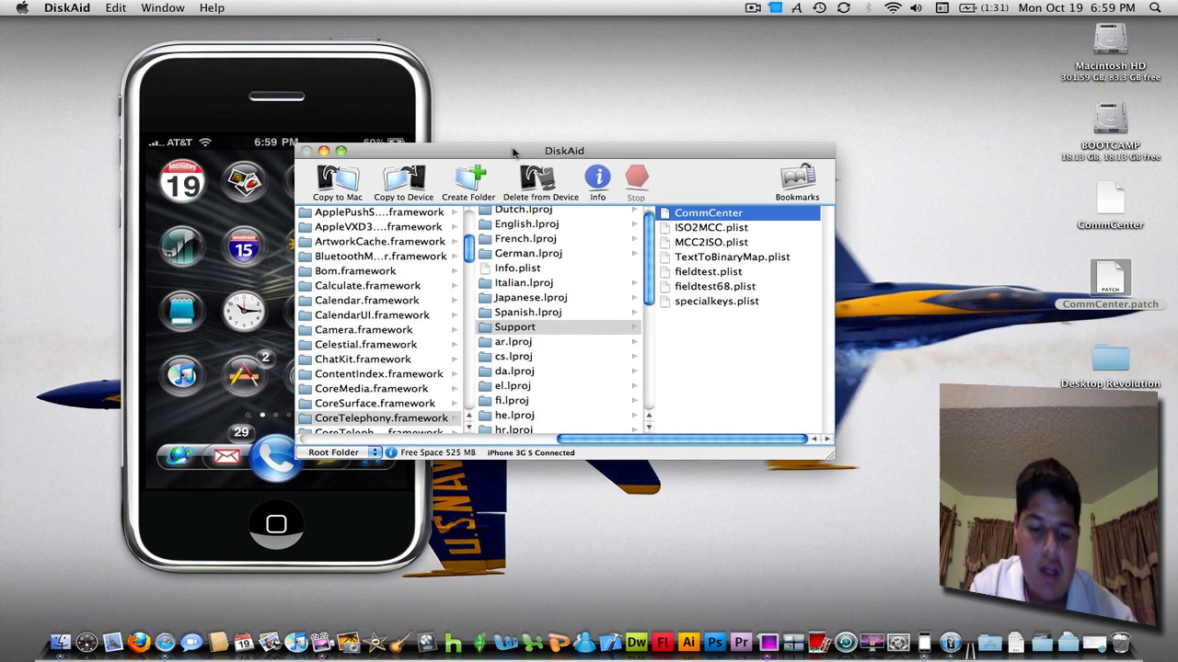
# Step: Launch Terminal via Spotlight 'ter' and bring the guide's bspatch command into view
pyautogui.write('ter')
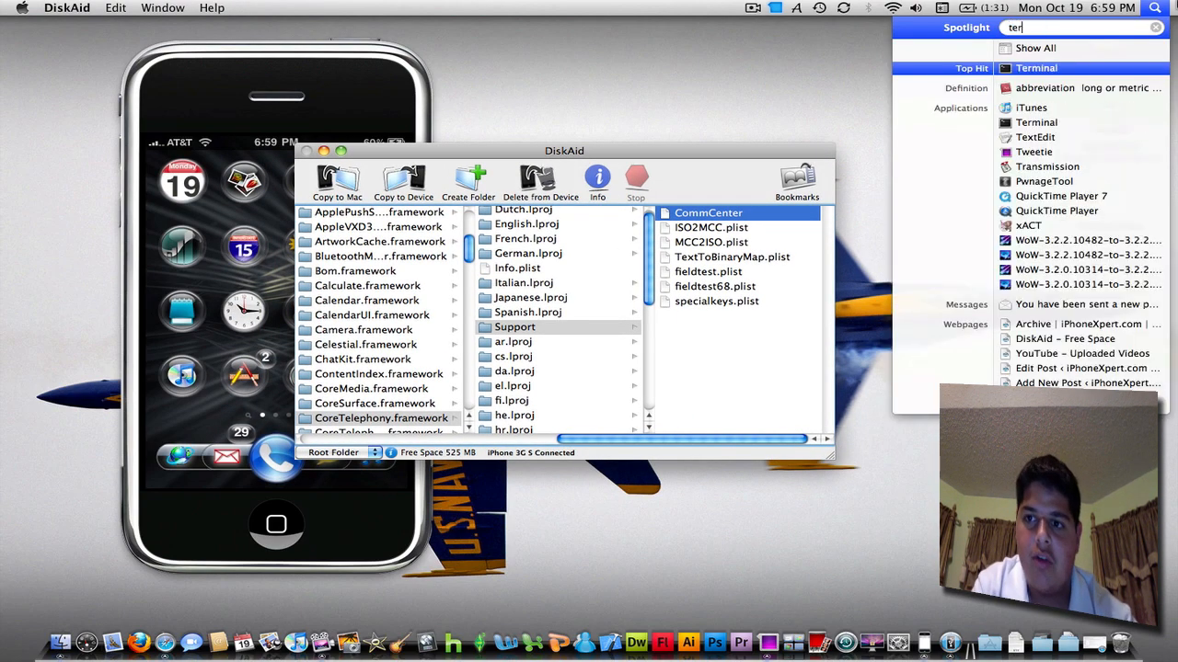
pyautogui.click(1036, 66)
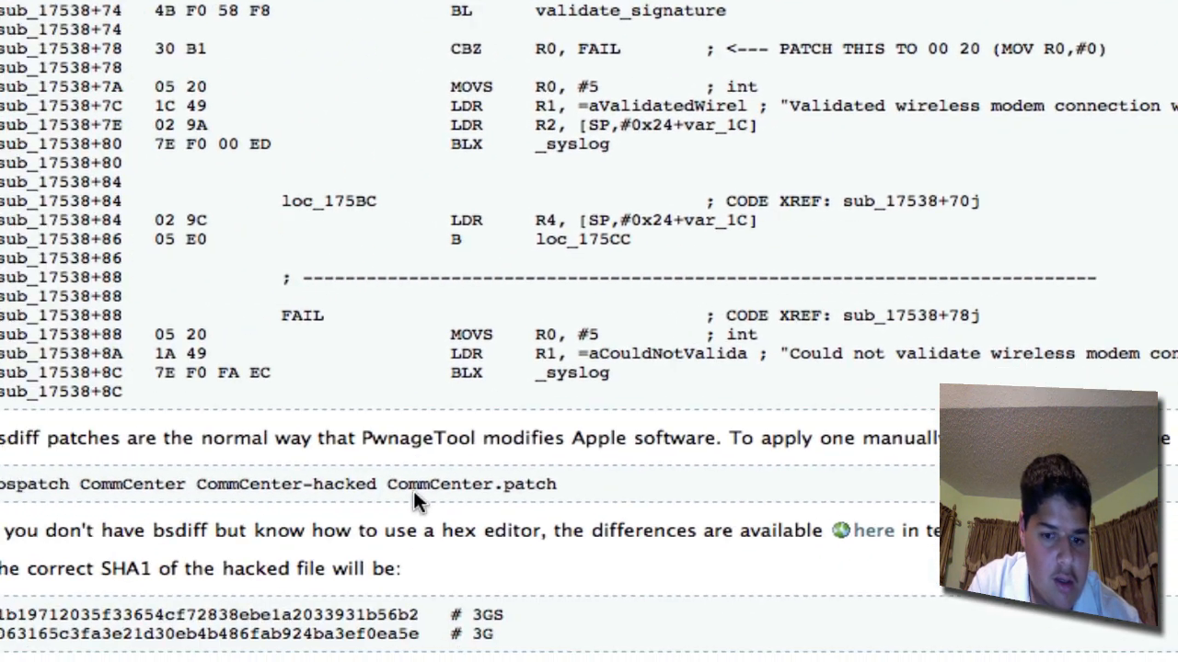
pyautogui.scroll(-3)
pyautogui.write('bspatch')
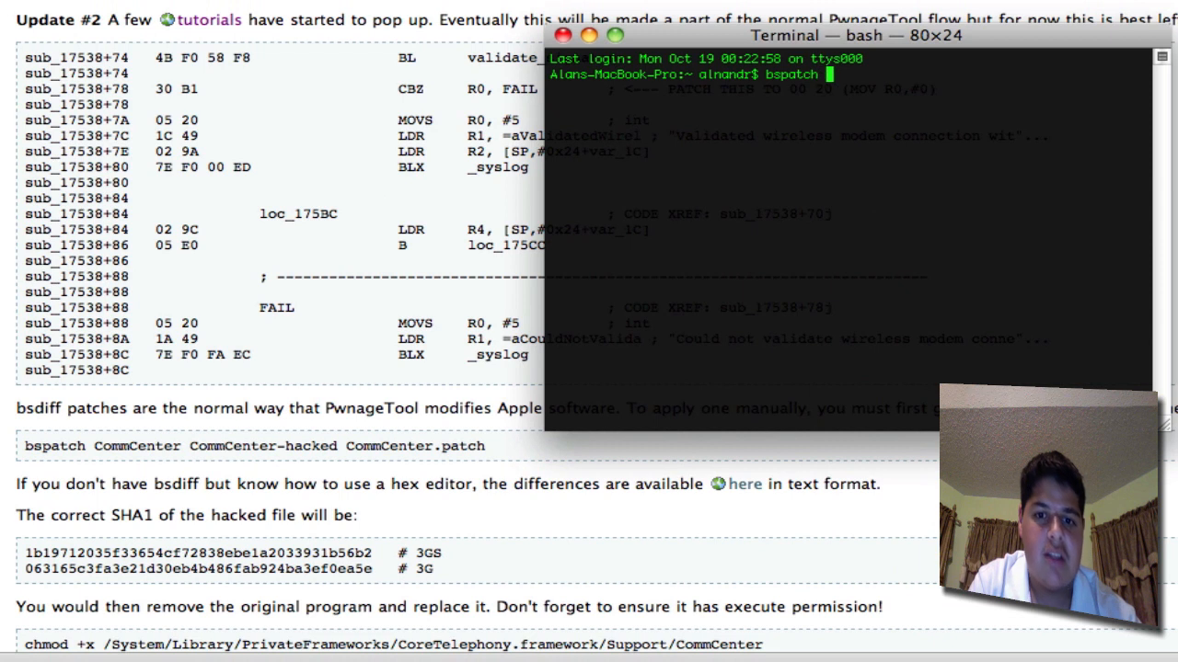
# Step: From the Desktop run bspatch CommCenter CommCenter-hacked CommCenter.patch to create the patched copy
pyautogui.write('CommCenter')
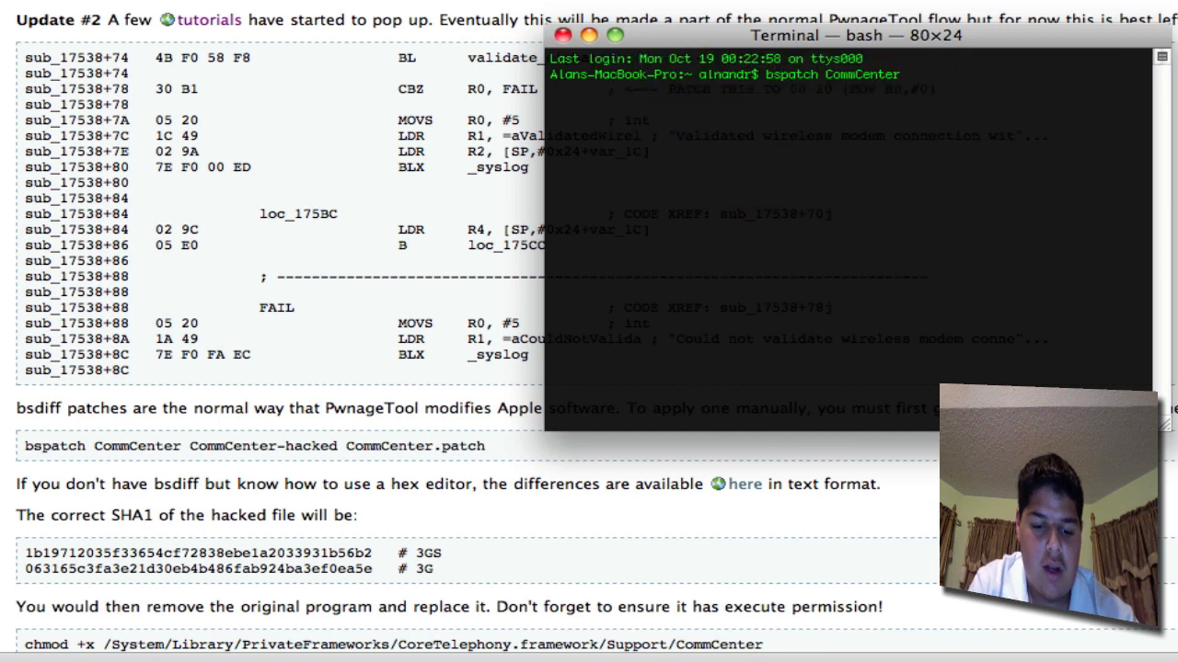
pyautogui.write('c')
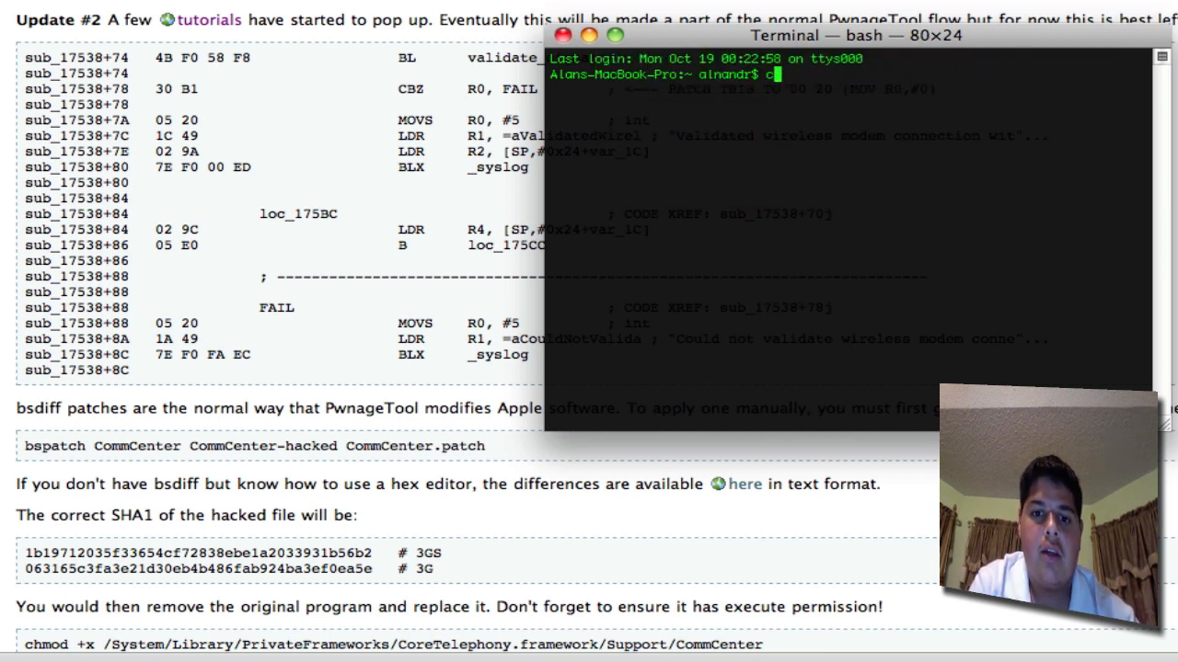
pyautogui.write('cd Desktop')
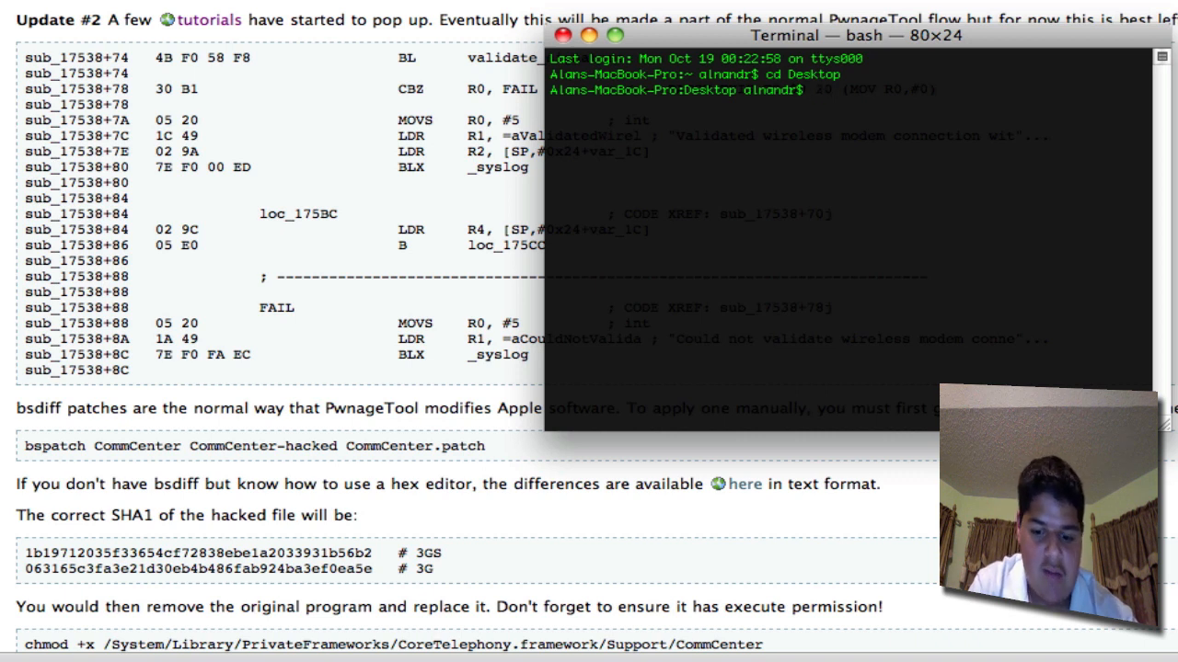
pyautogui.write('bspatch')
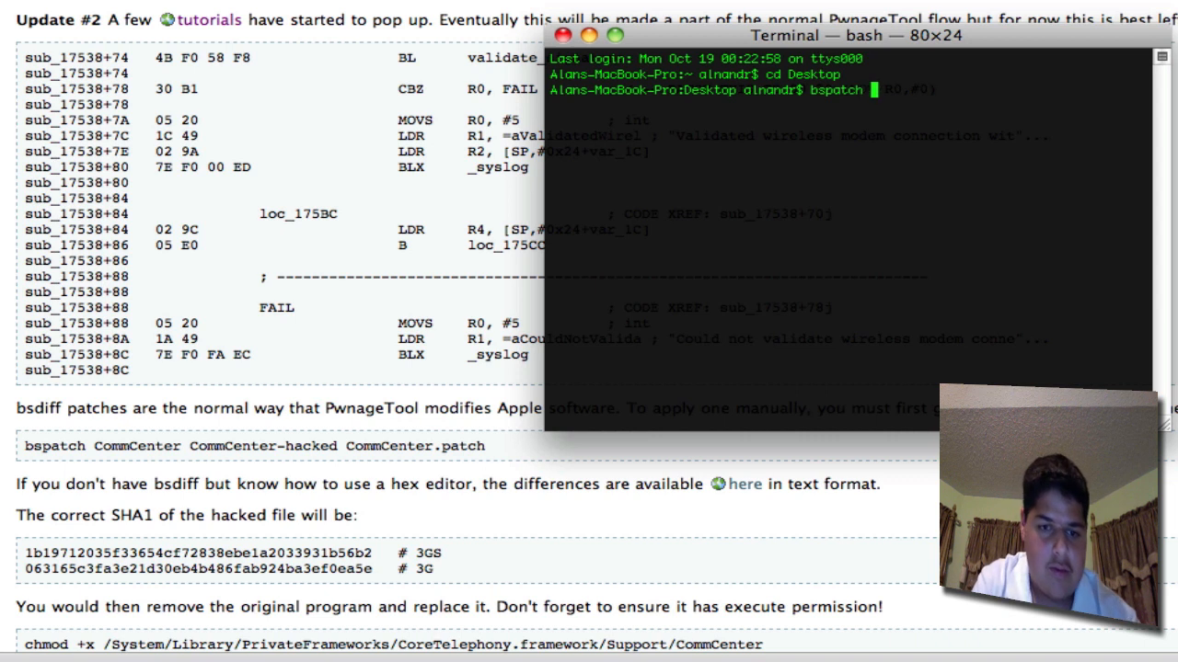
pyautogui.write('CommCenter CommCenter')
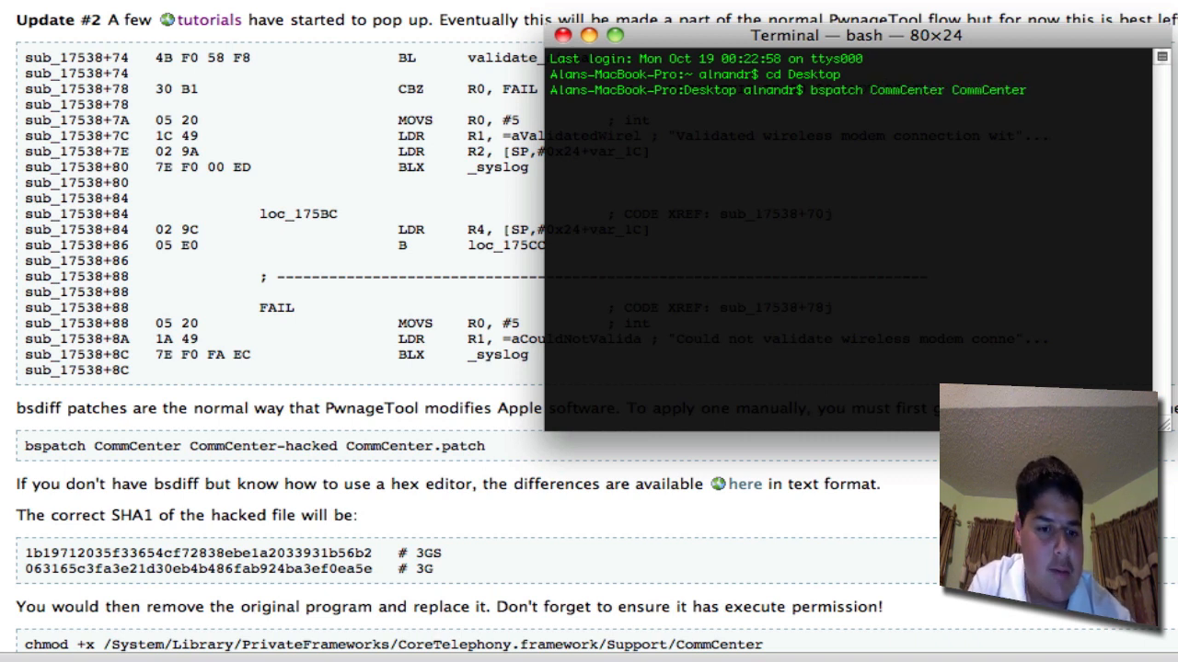
pyautogui.write('-hacked')
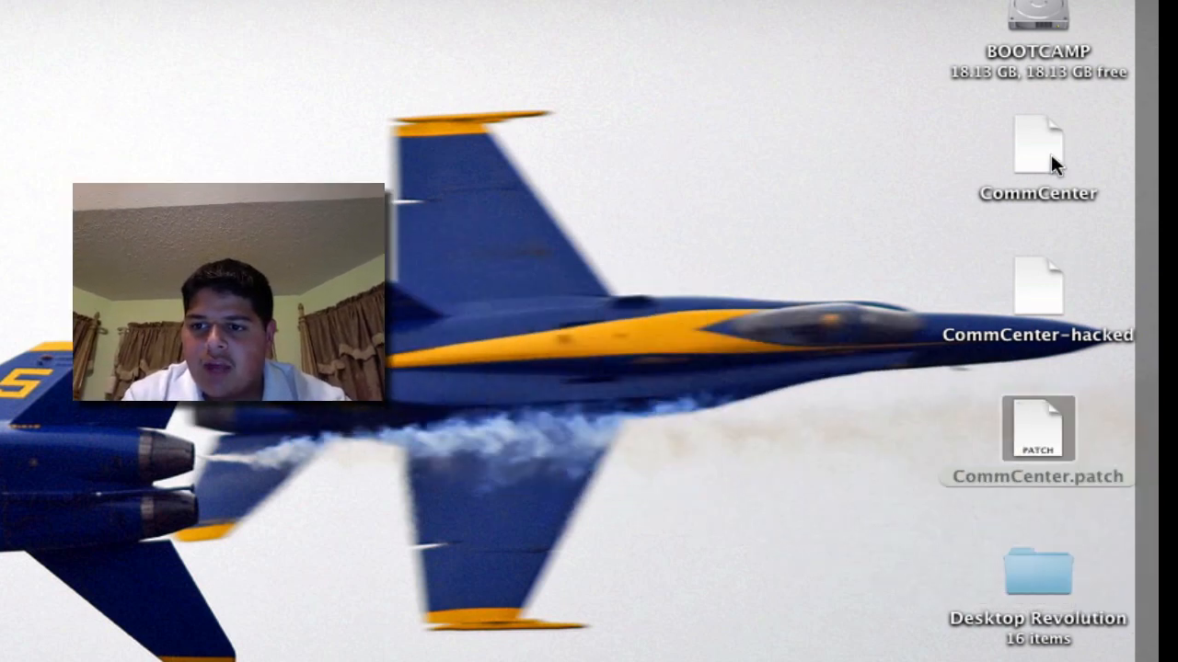
# Step: Rename CommCenter to CommCenter-original and CommCenter-hacked to CommCenter, returning to DiskAid
pyautogui.click(1038, 147)
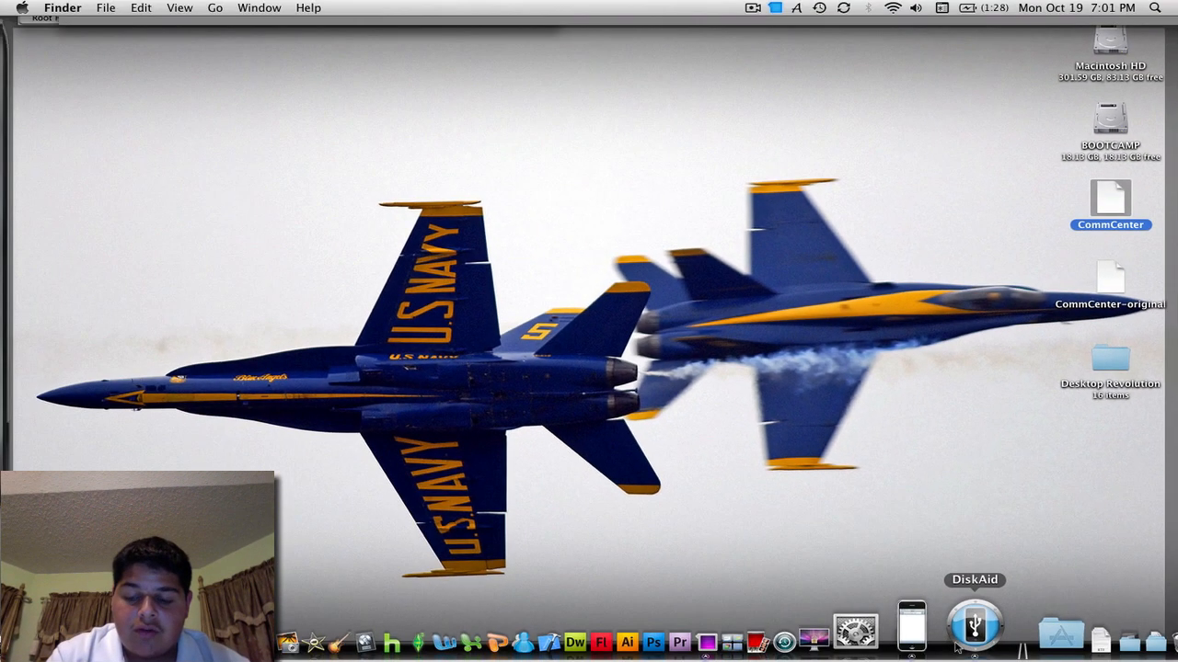
pyautogui.click(973, 625)
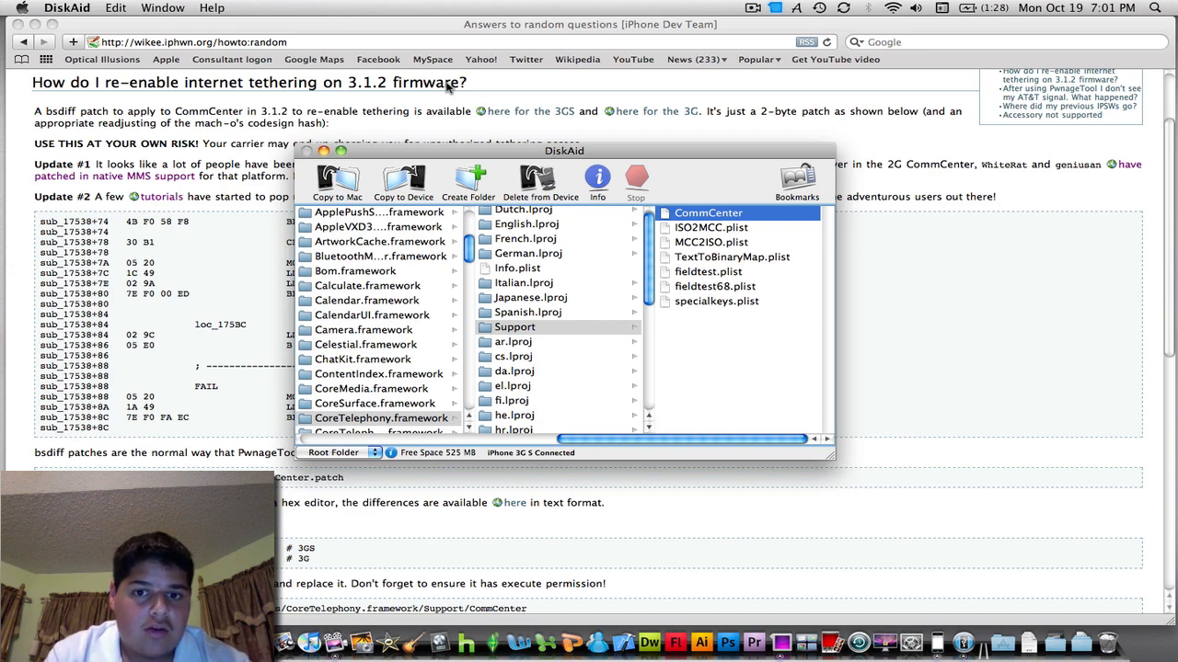
# Step: Bring DiskAid's CoreTelephony.framework/Support view with CommCenter to the front
pyautogui.click(305, 151)
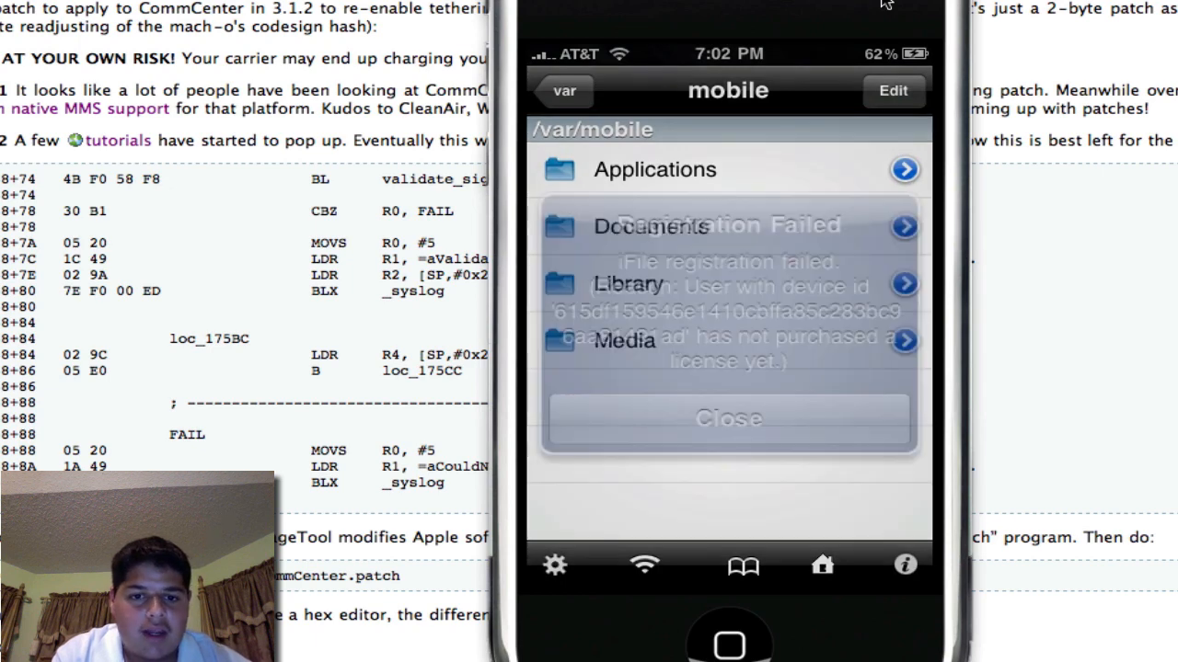
# Step: Navigate iFile from /var up to / and down through System/Library/PrivateFrameworks into CoreTelephony.framework/Support
pyautogui.click(729, 418)
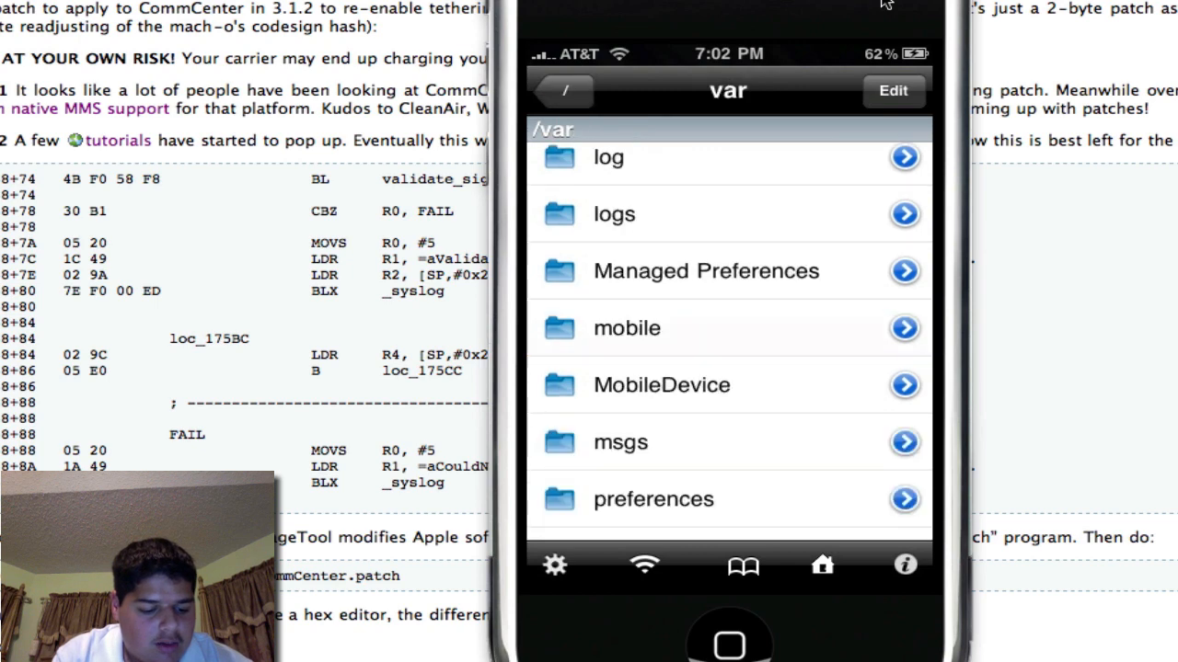
pyautogui.scroll(-3)
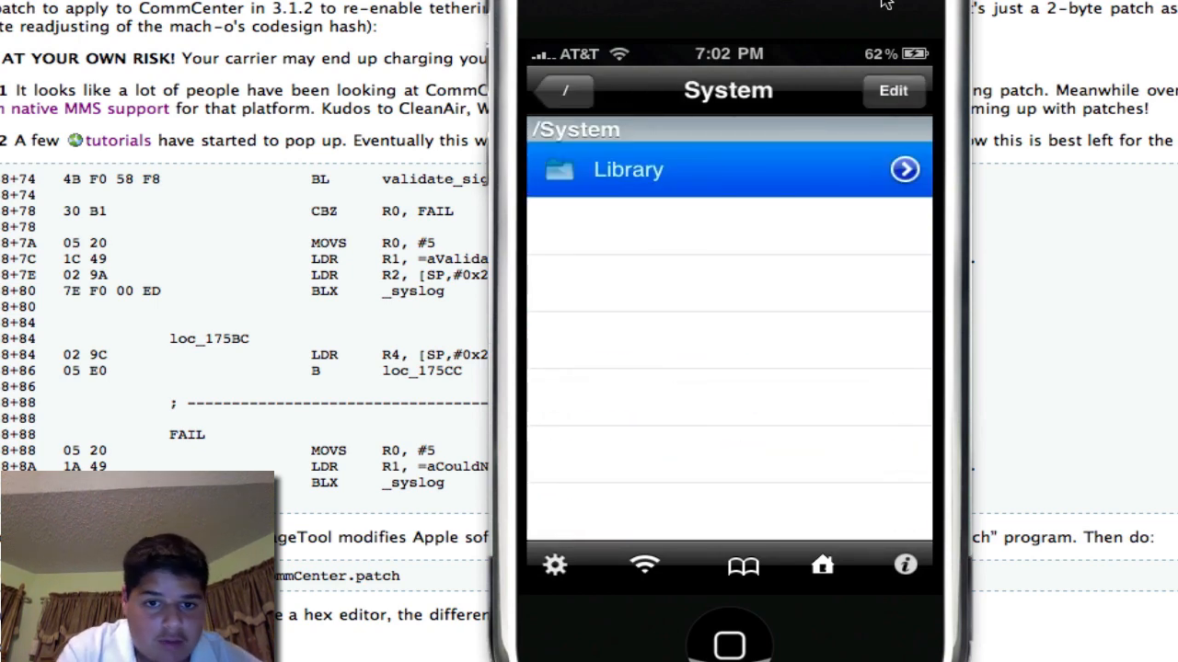
pyautogui.click(628, 169)
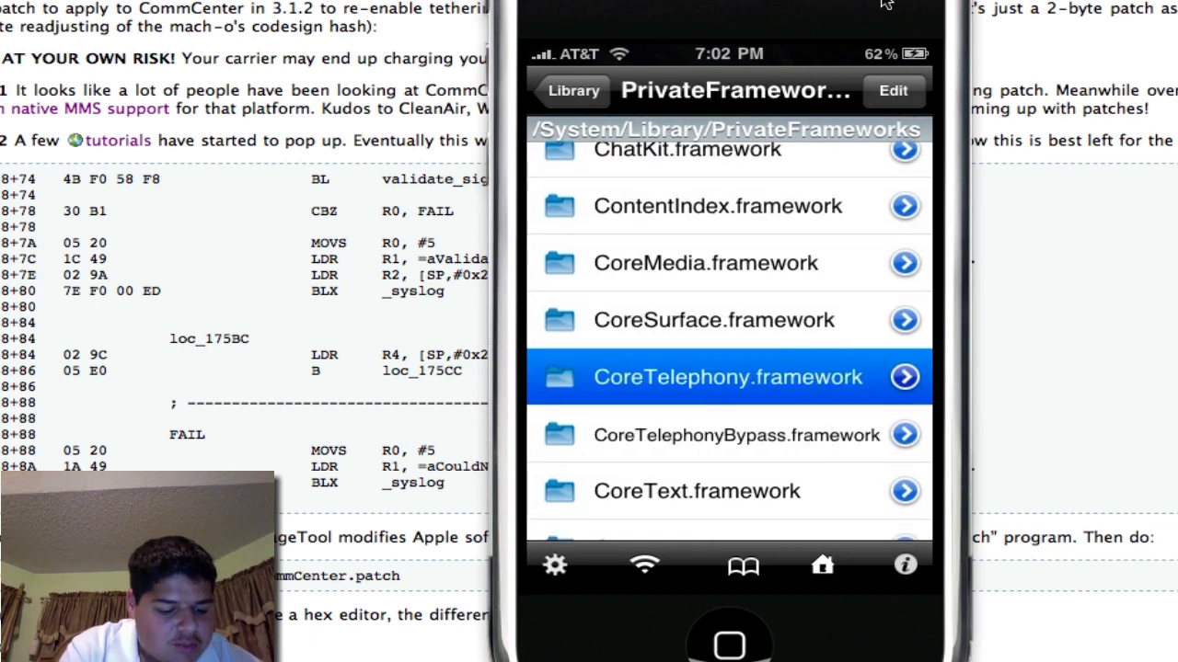
pyautogui.click(727, 375)
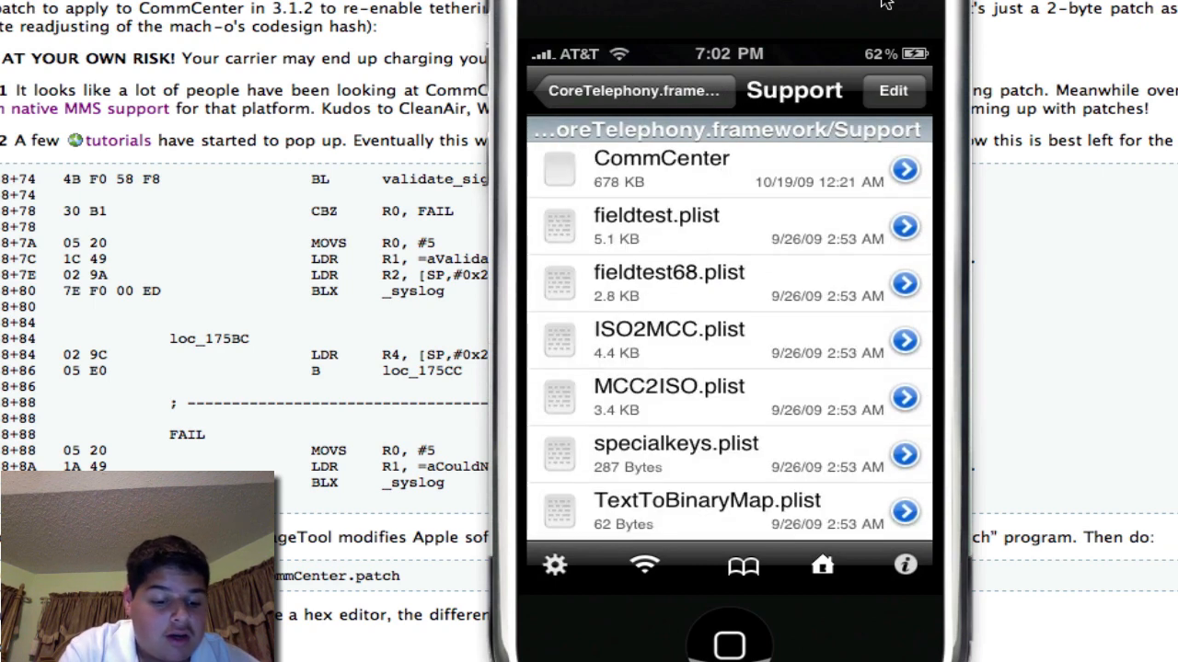
# Step: Review CommCenter's File Attributes, confirming Execute is set for User and checking Group and World
pyautogui.click(905, 169)
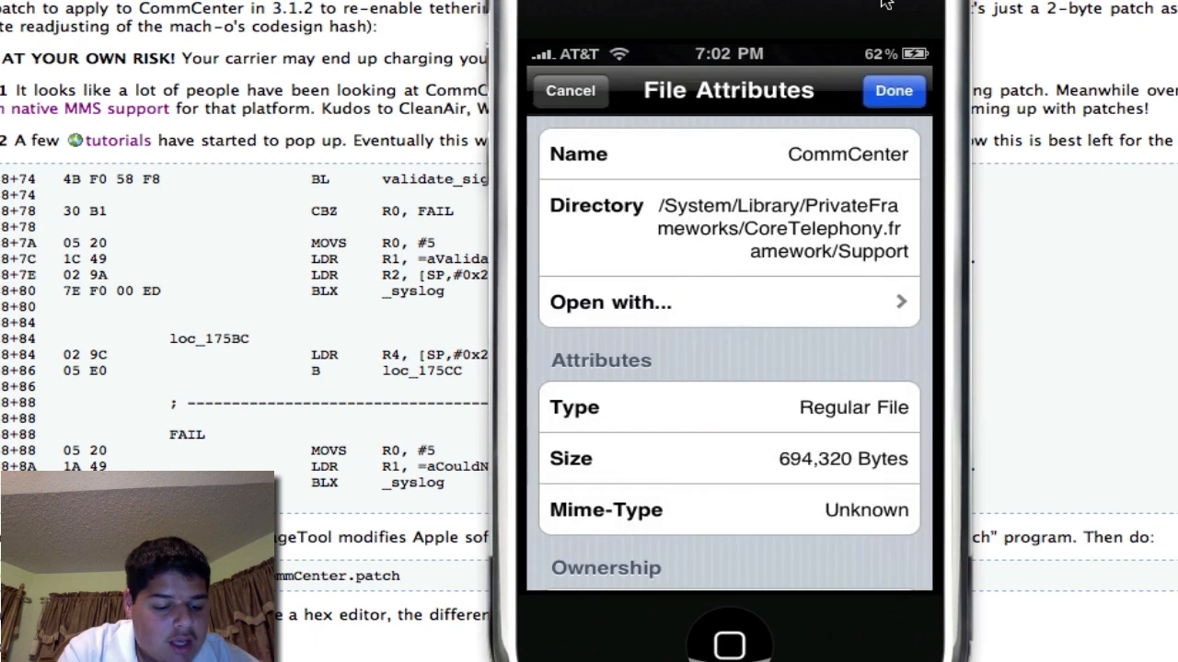
pyautogui.scroll(-3)
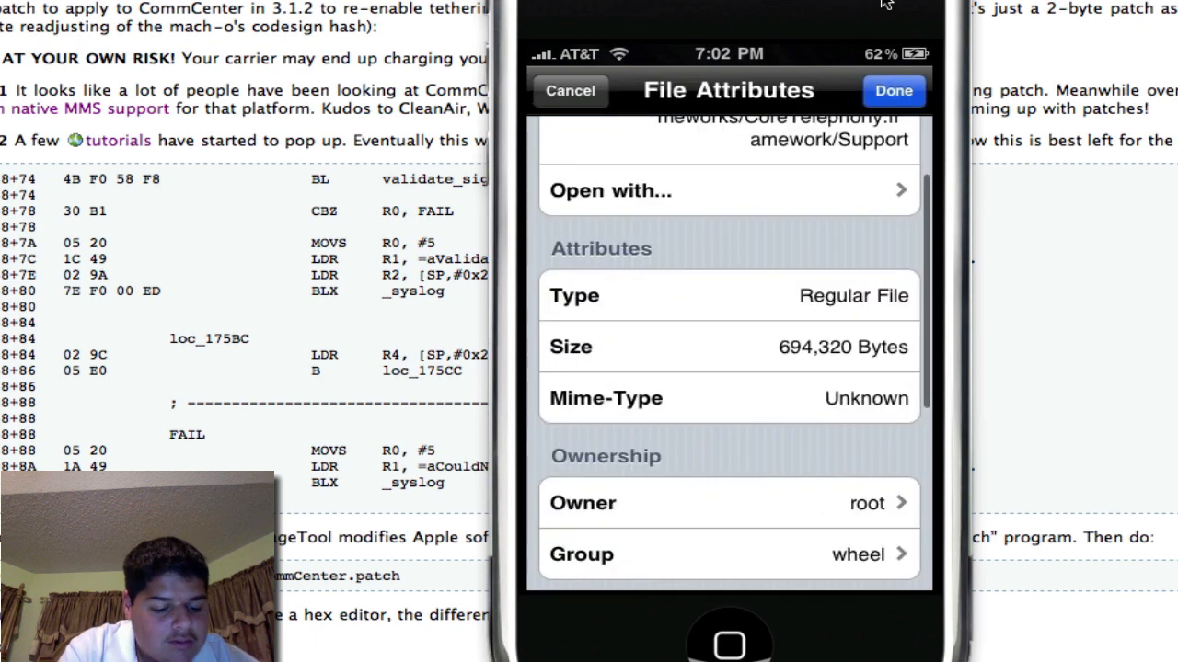
pyautogui.scroll(-3)
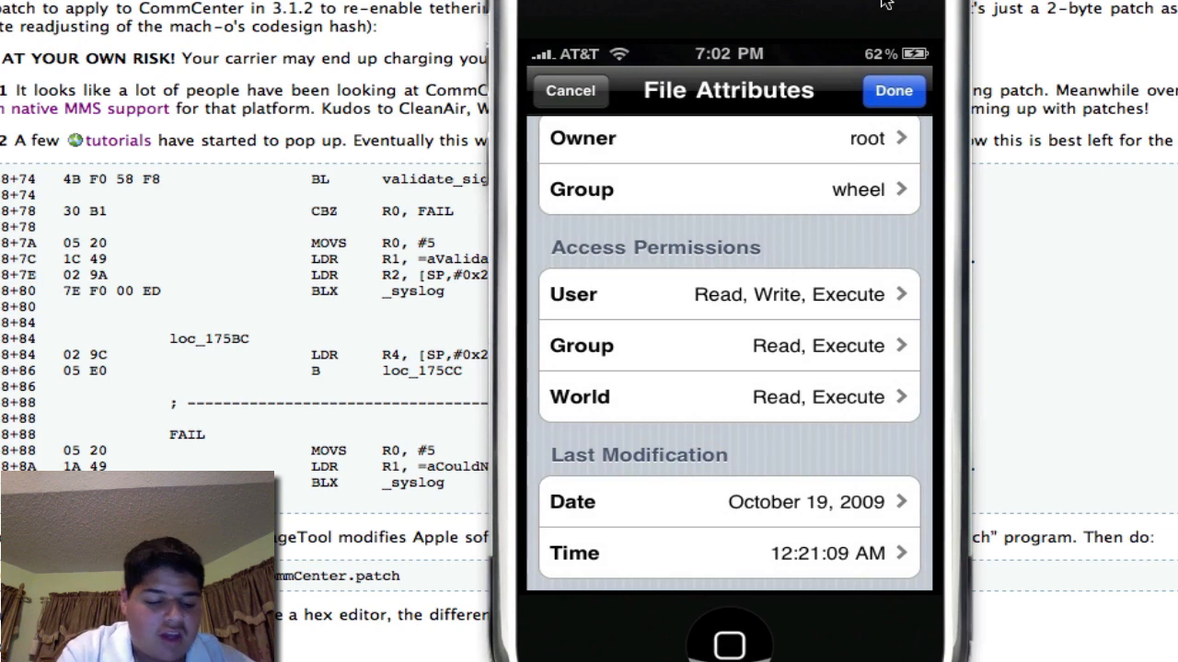
pyautogui.click(726, 295)
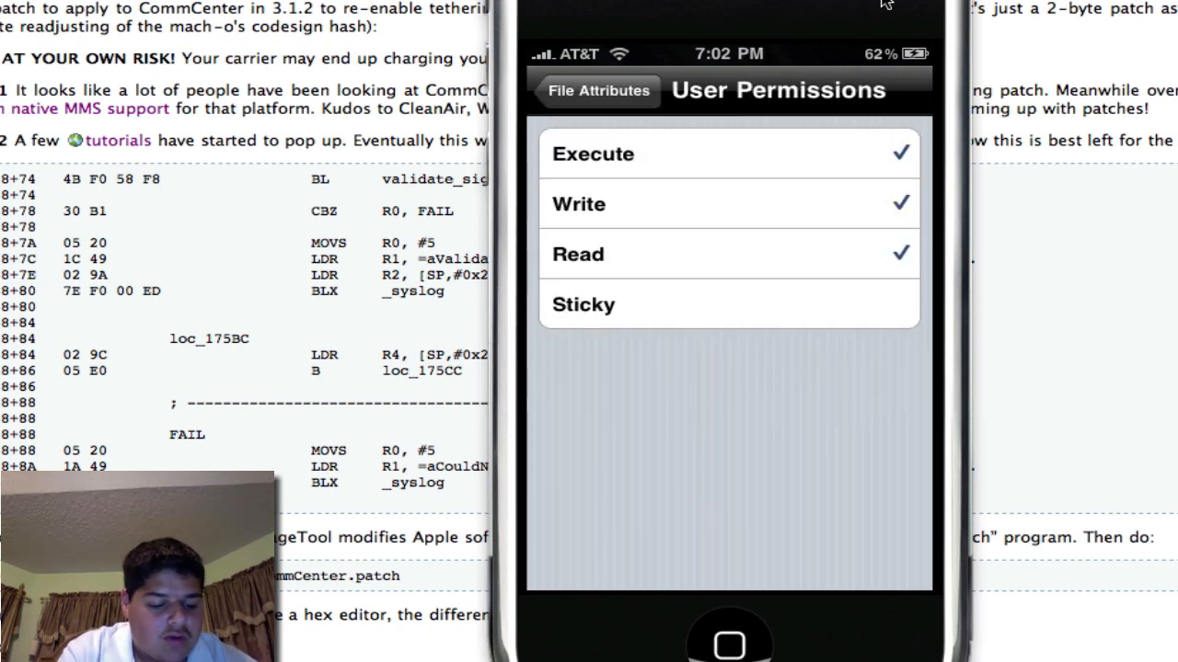
pyautogui.click(596, 91)
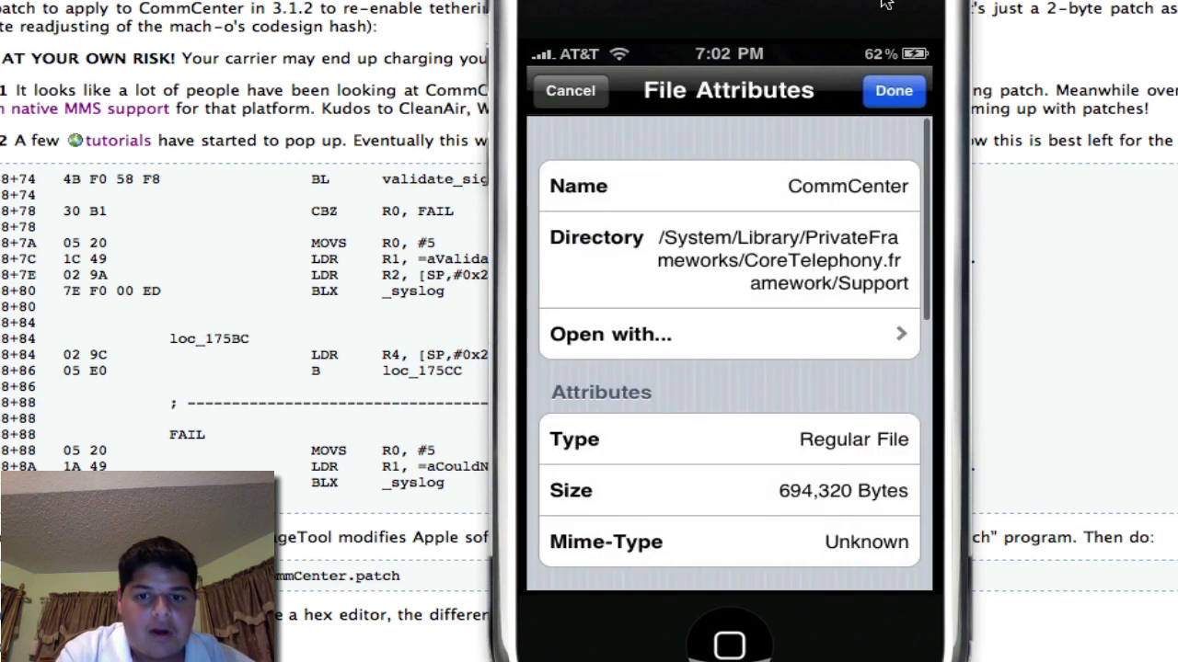
pyautogui.scroll(-3)
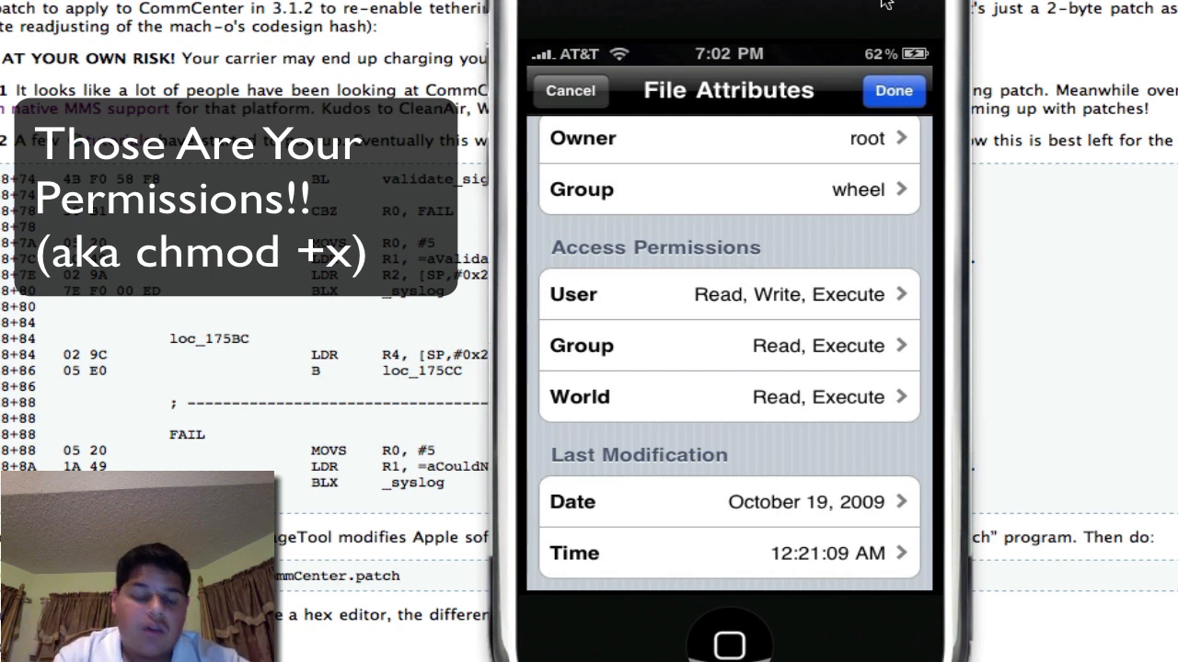
# Step: Save CommCenter's permissions and cancel the slide-to-power-off prompt
pyautogui.click(569, 90)
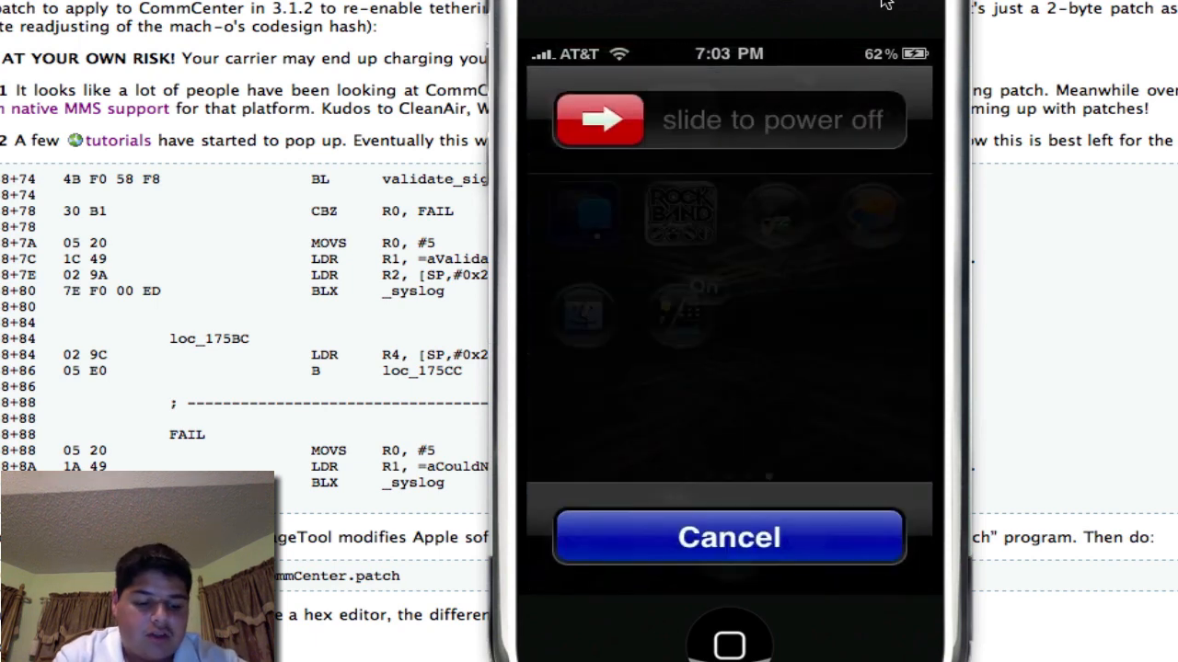
pyautogui.click(729, 538)
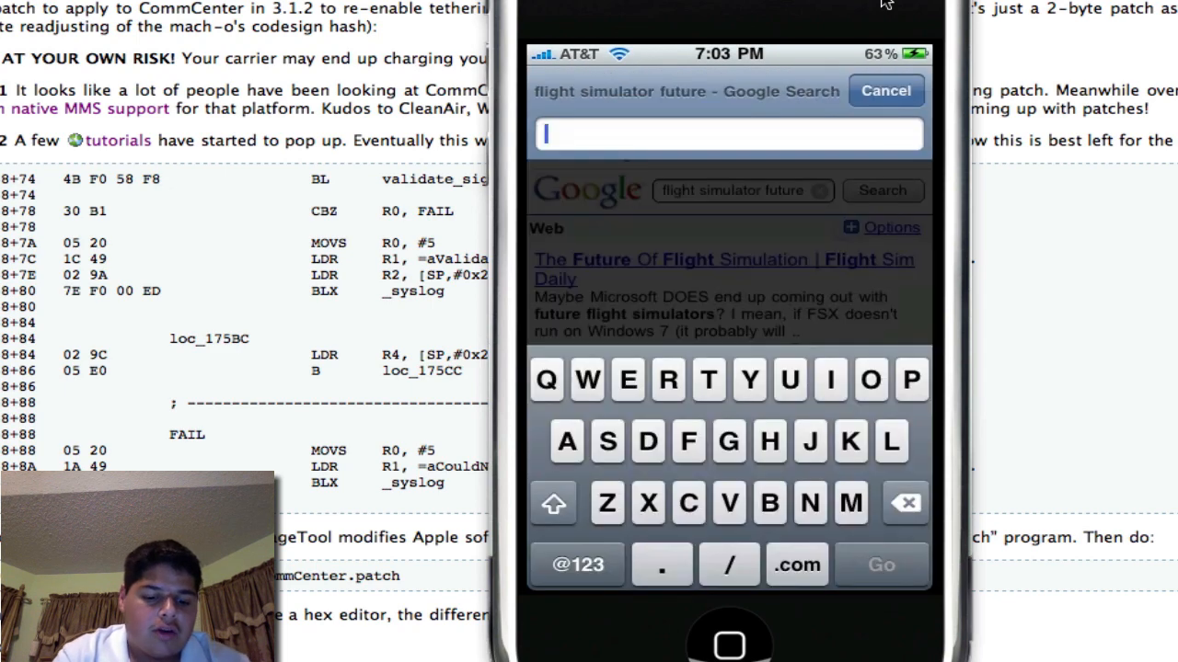
# Step: Leave the Safari search and go to the iPhone's Settings app
pyautogui.write('he')
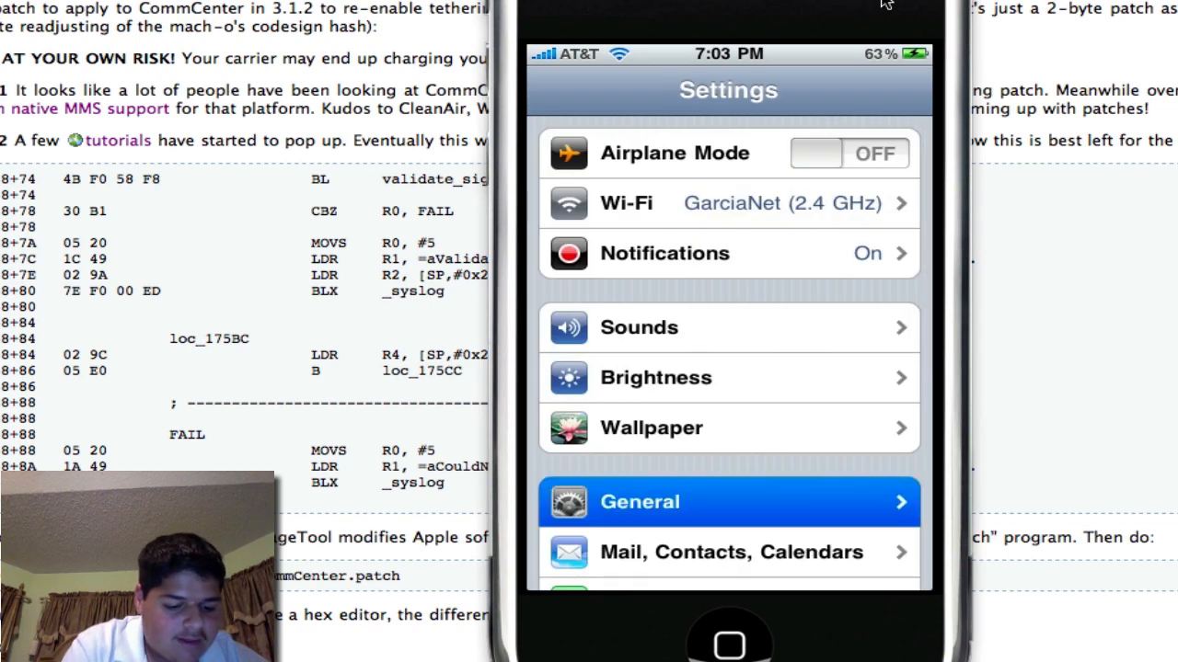
# Step: Navigate General → Network → Internet Tethering and switch Internet Tethering to ON
pyautogui.click(729, 501)
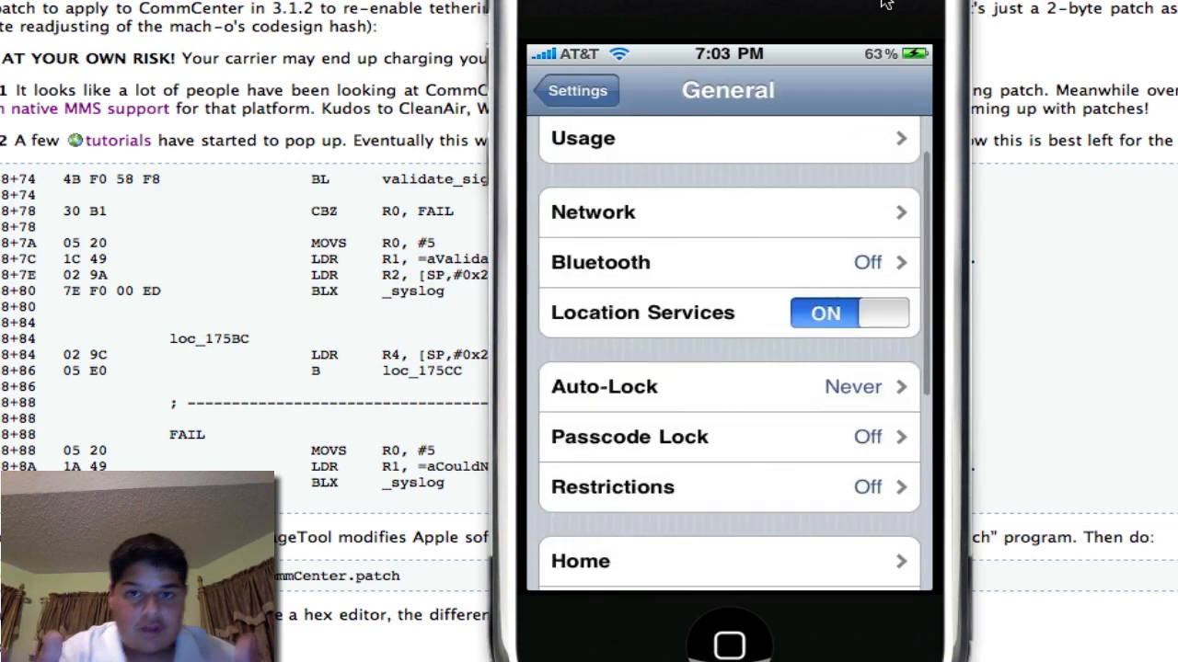
pyautogui.click(727, 212)
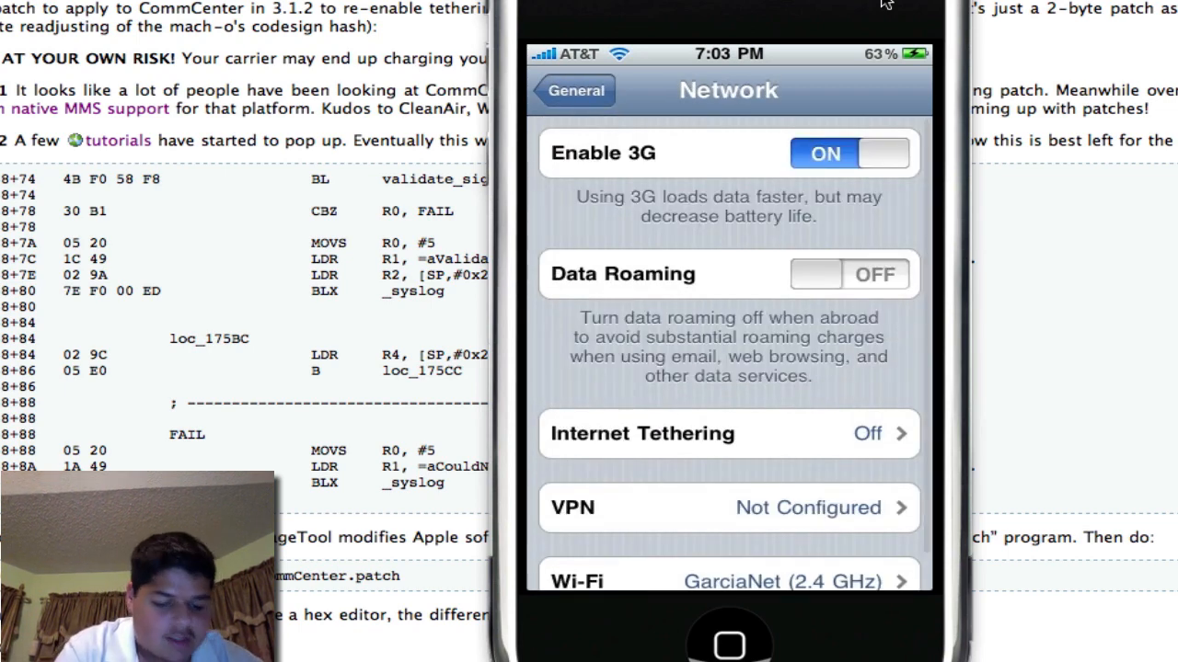
pyautogui.click(729, 434)
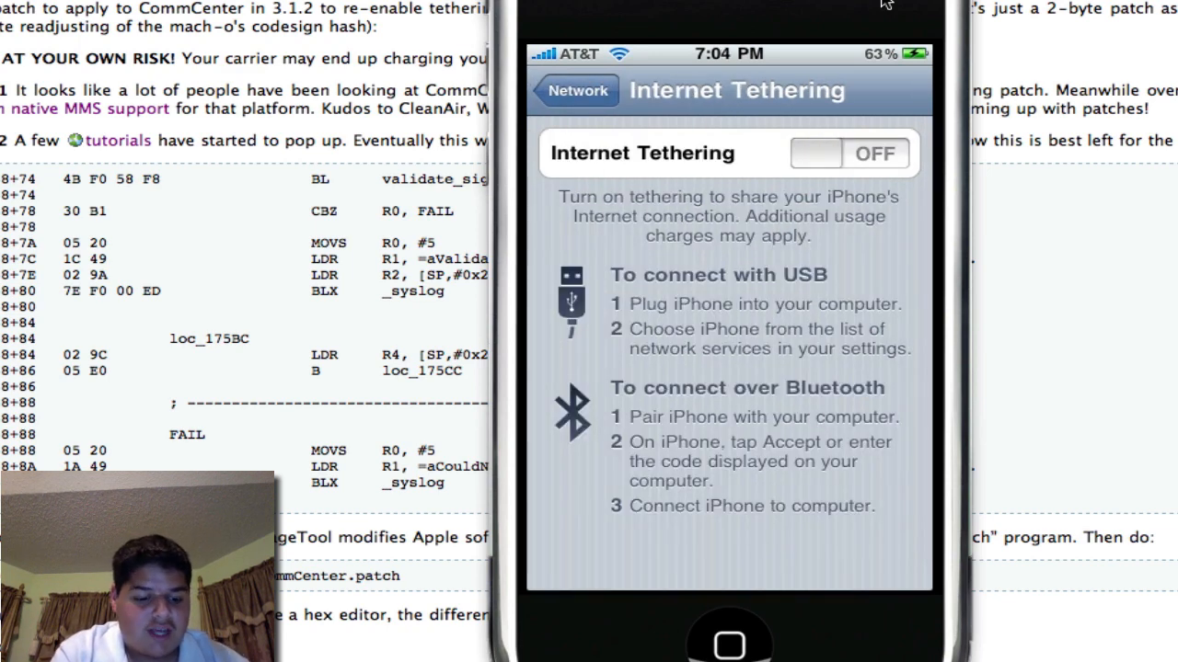
pyautogui.click(846, 153)
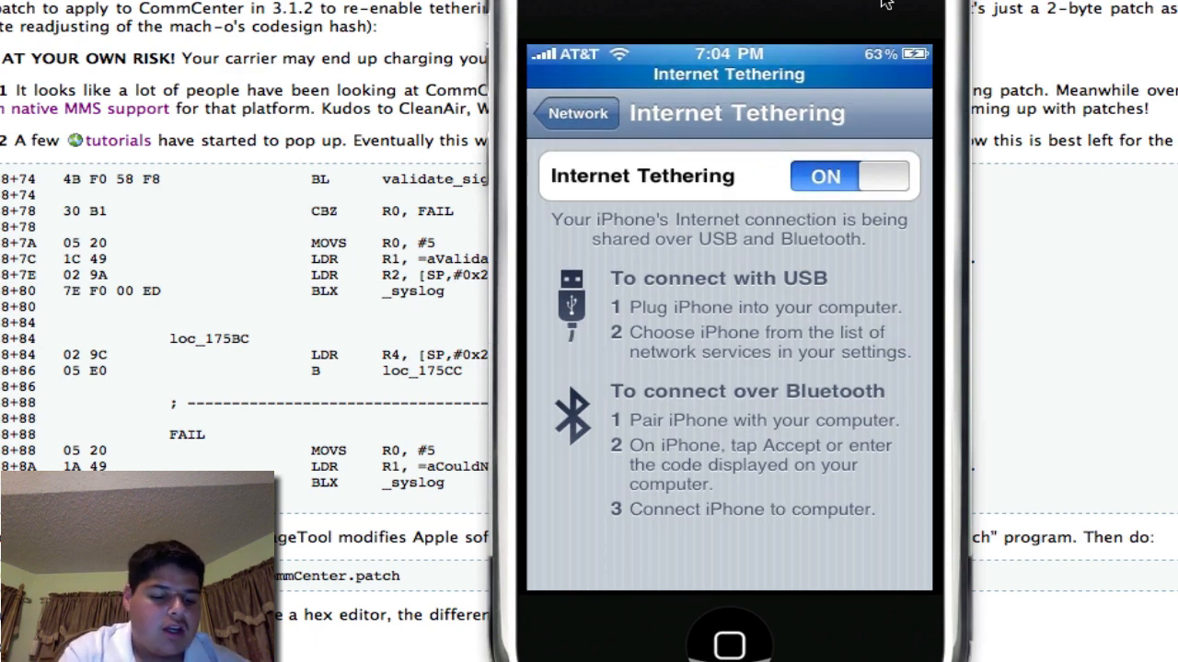
# Step: Switch Internet Tethering back to OFF and put the iPhone to sleep
pyautogui.click(847, 176)
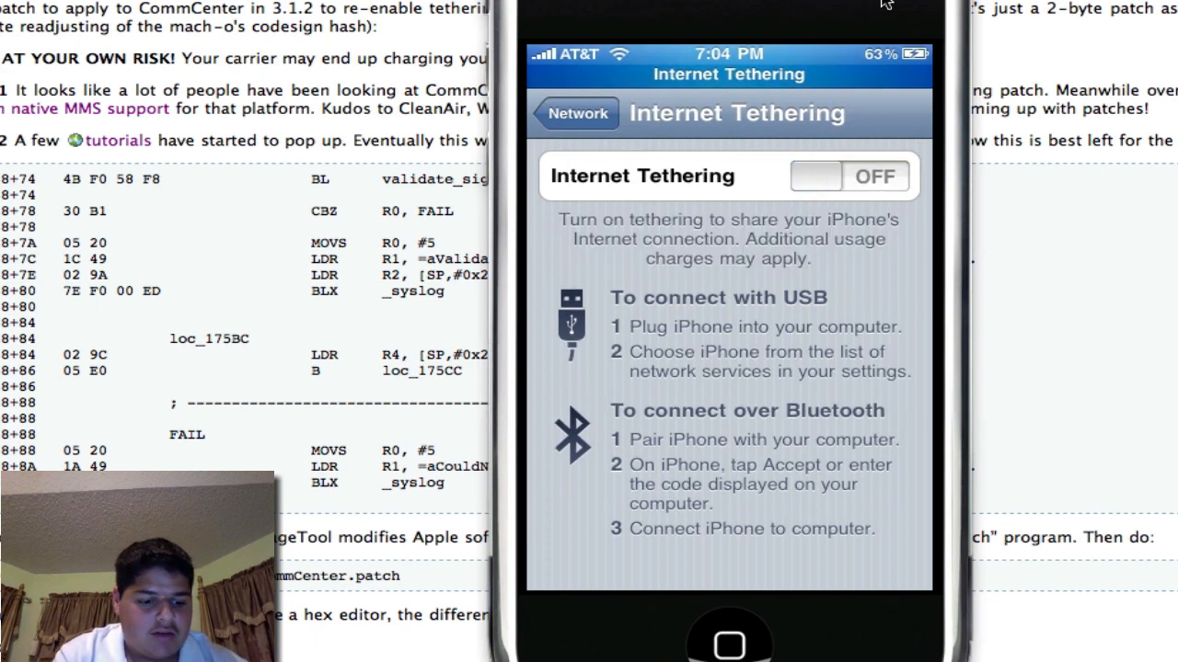
pyautogui.click(574, 114)
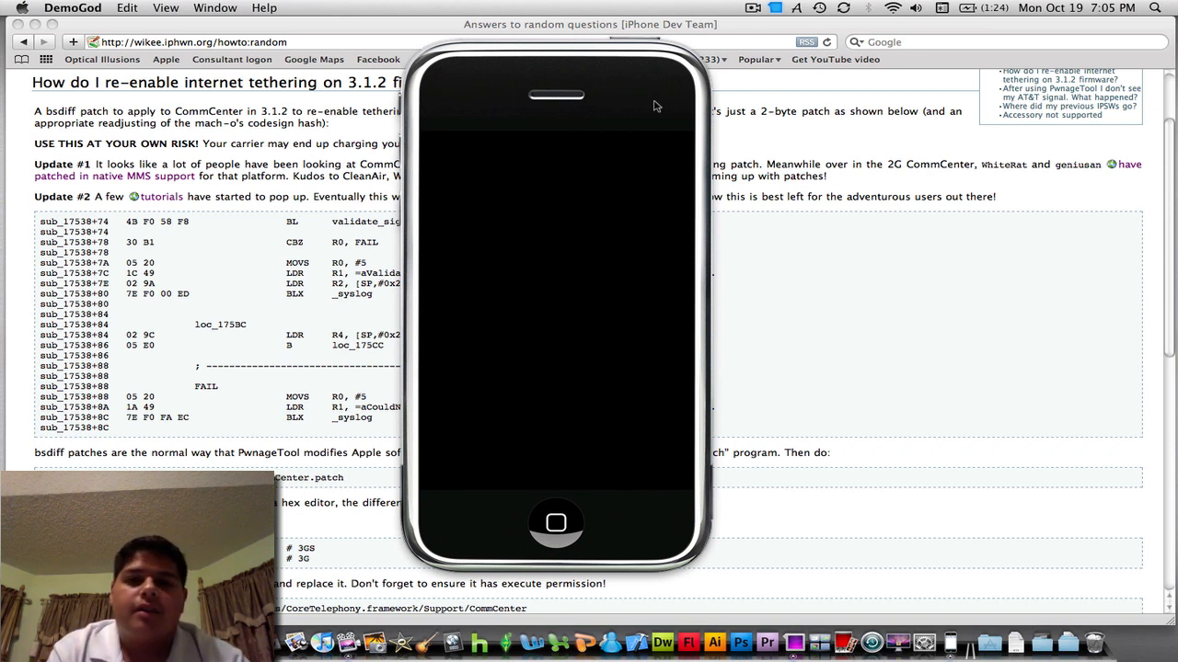
pyautogui.moveTo(669, 107)
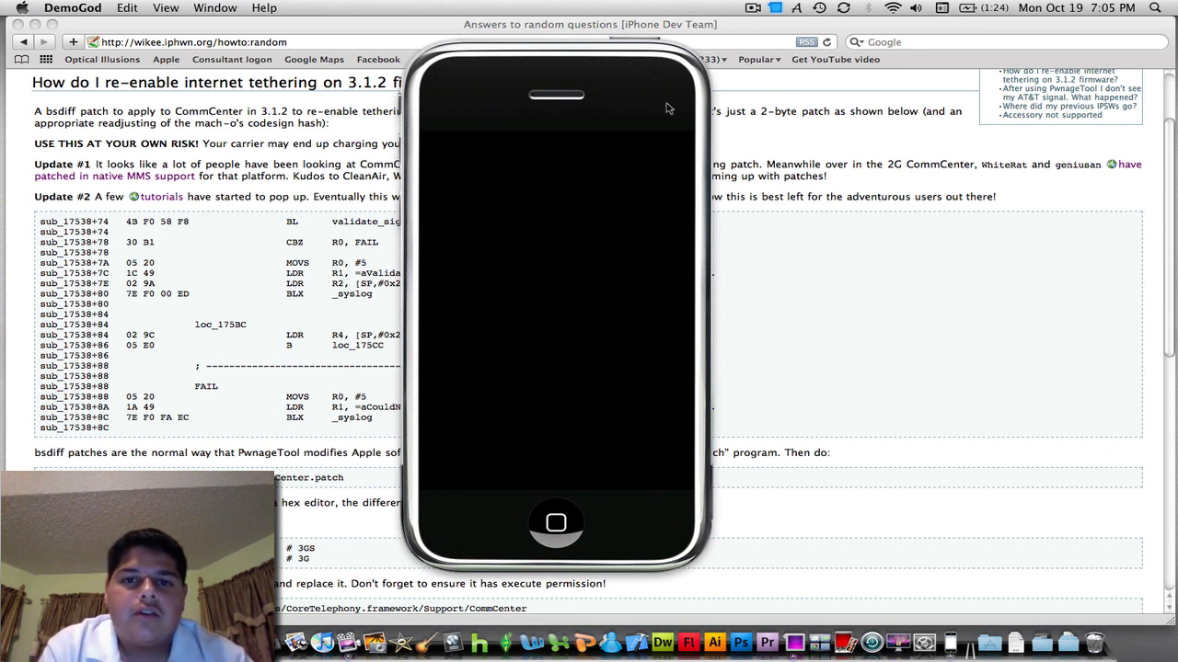